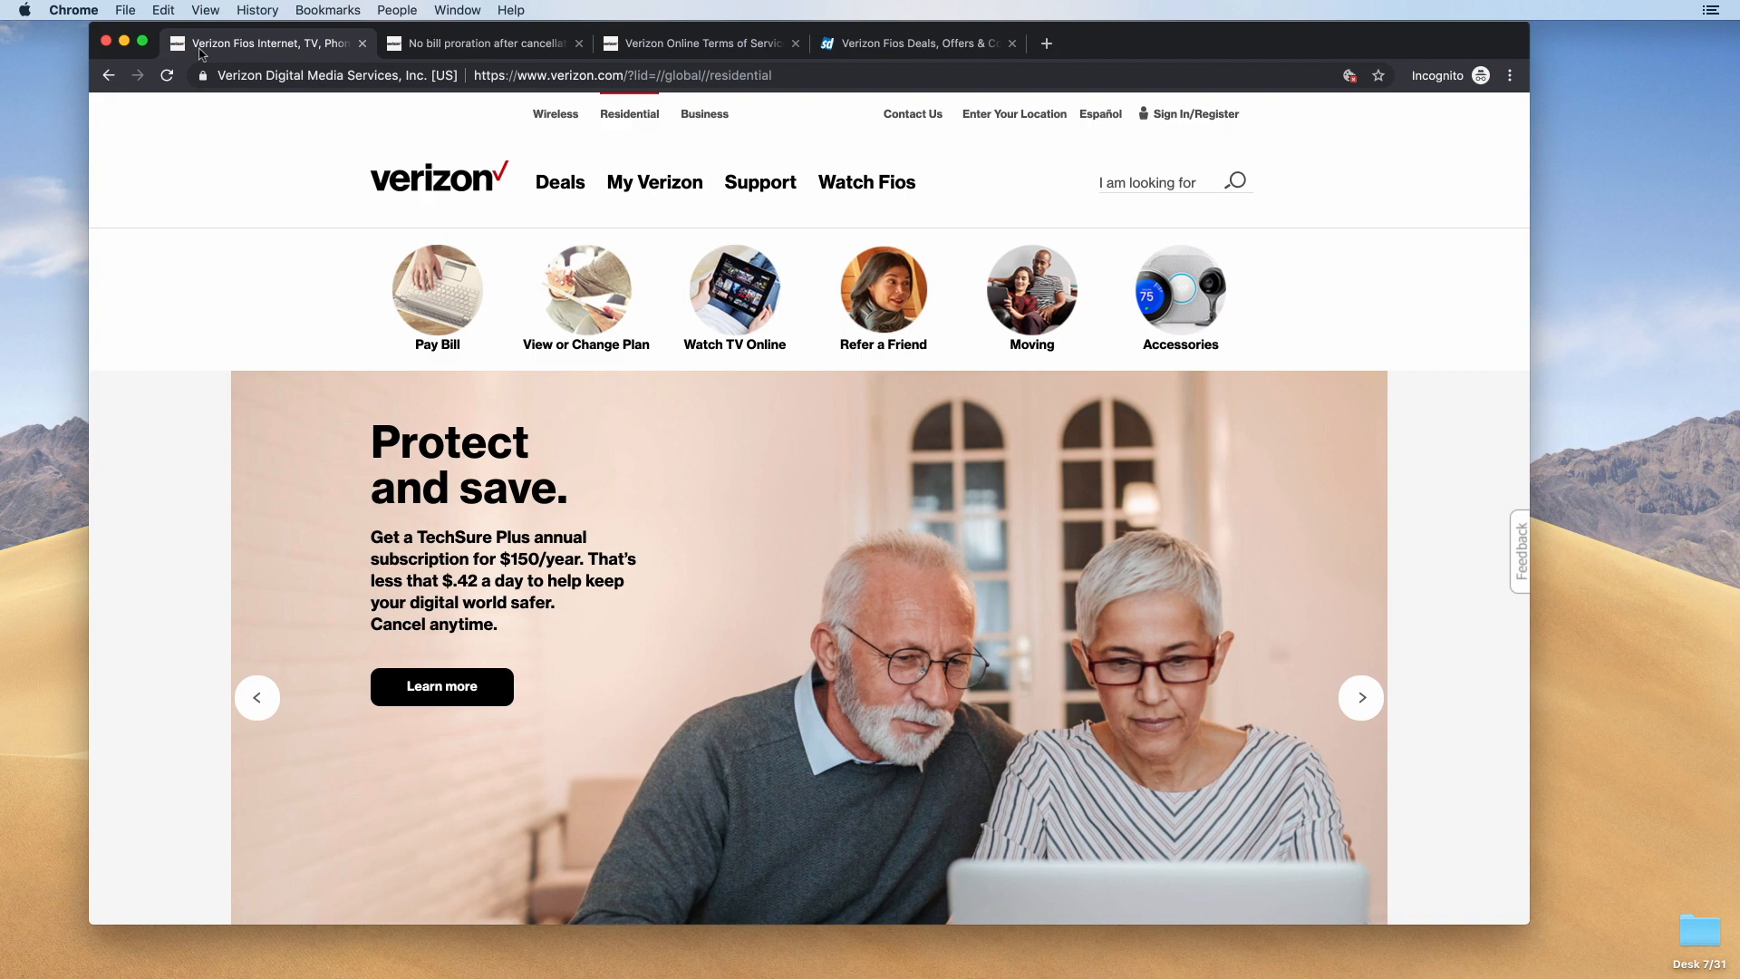
- Switch to the 'No bill proration after cancellation' thread and read the original complaint post
left_click(1360, 697)
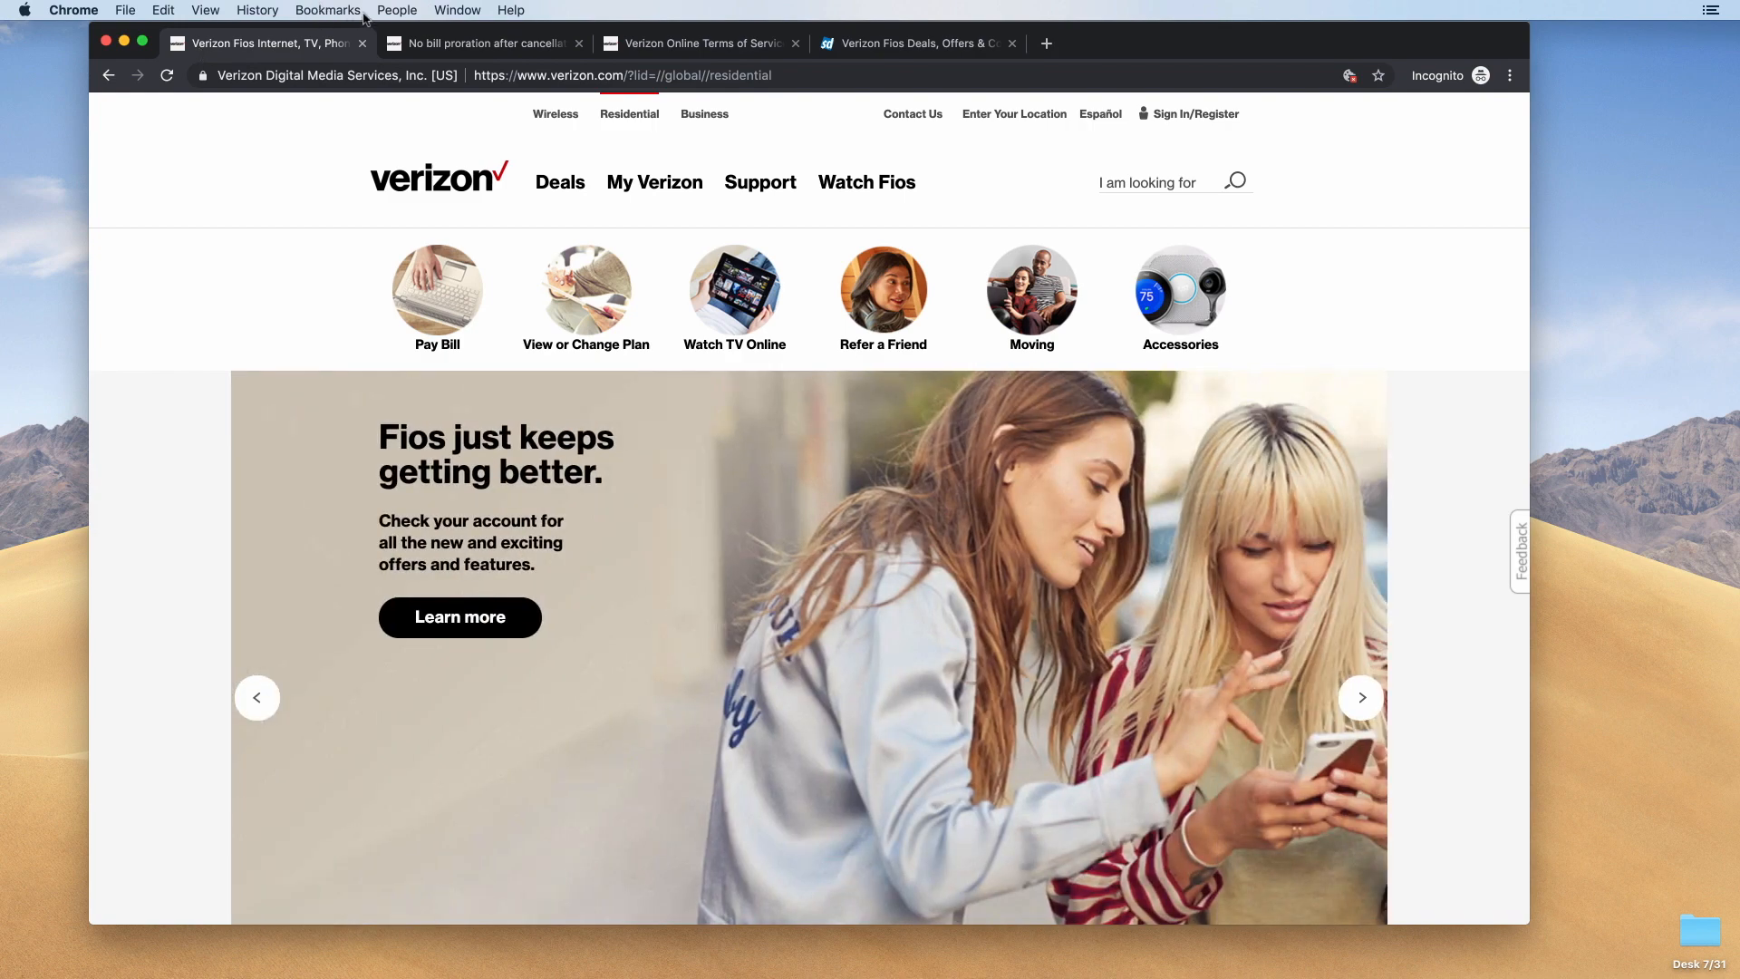
left_click(479, 43)
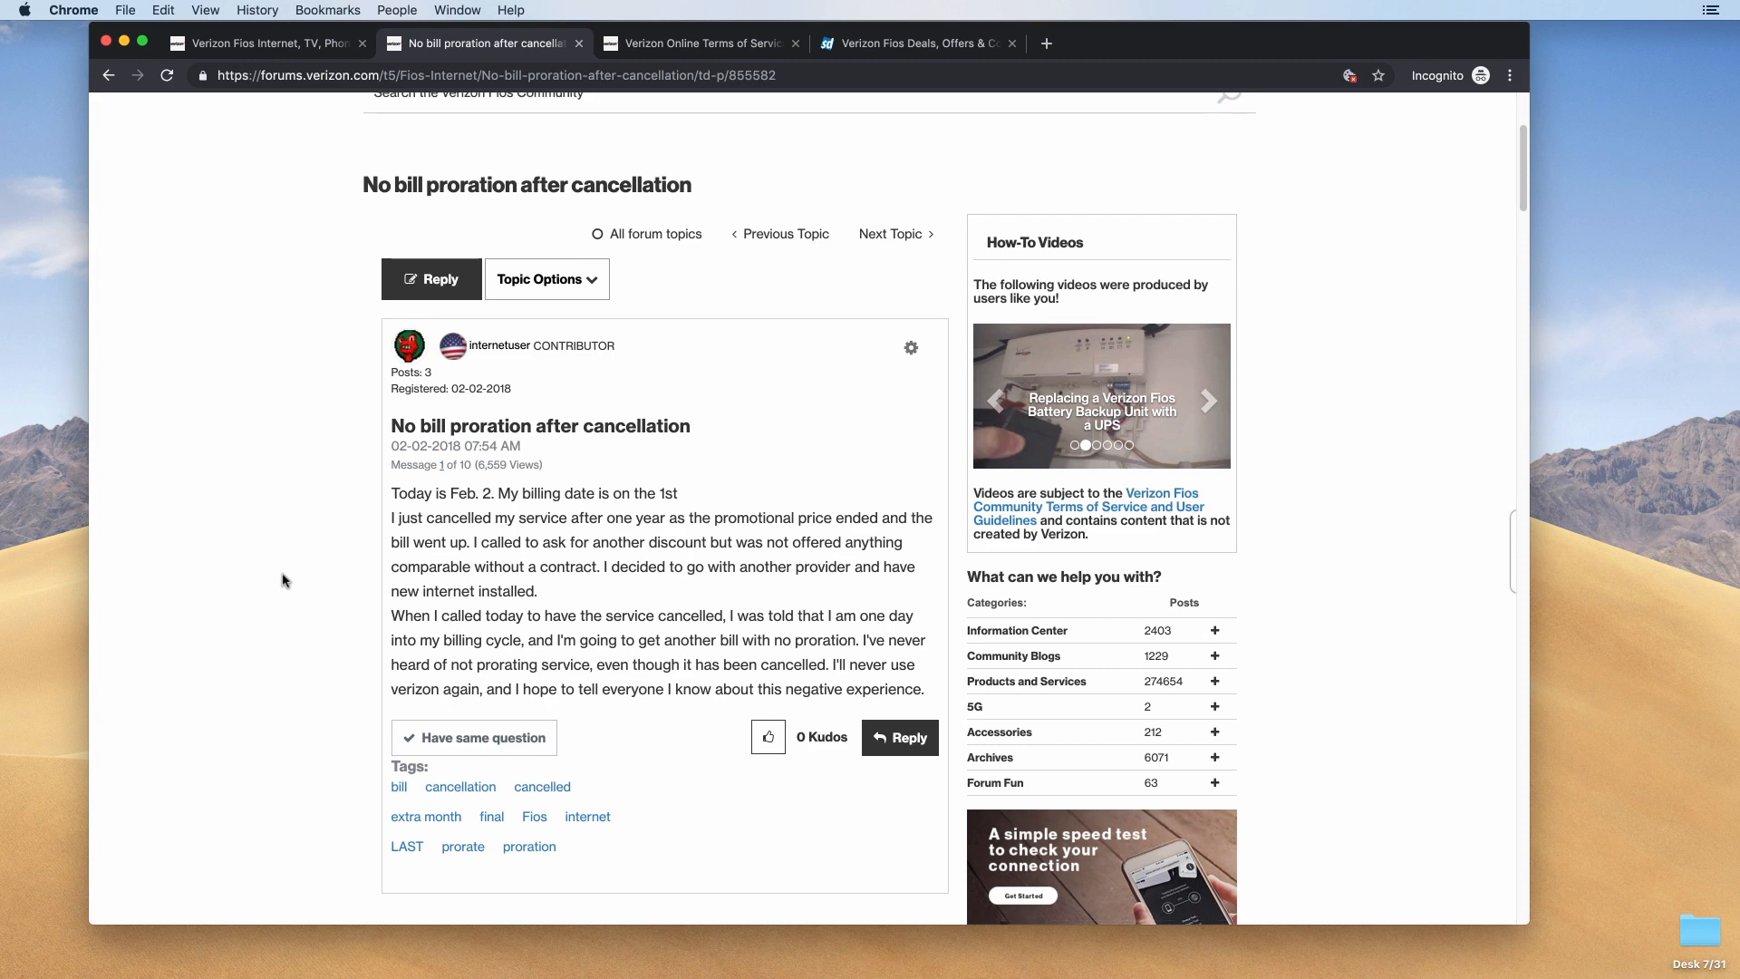
scroll("down", 3)
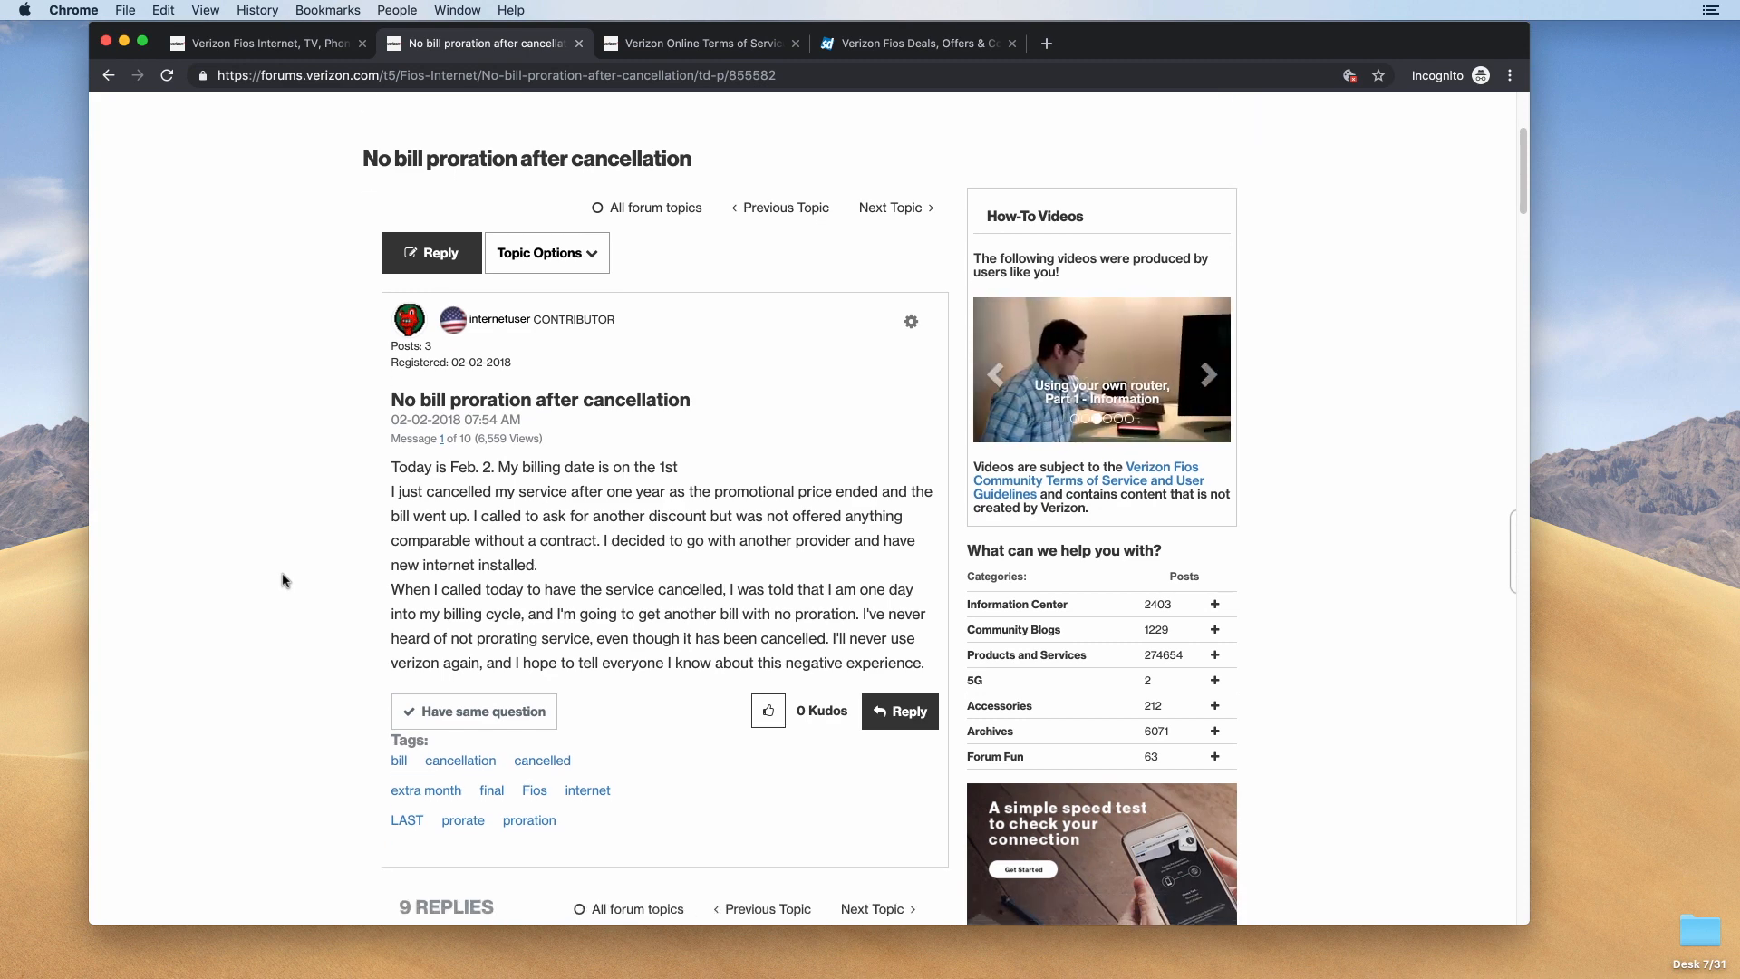
scroll("down", 3)
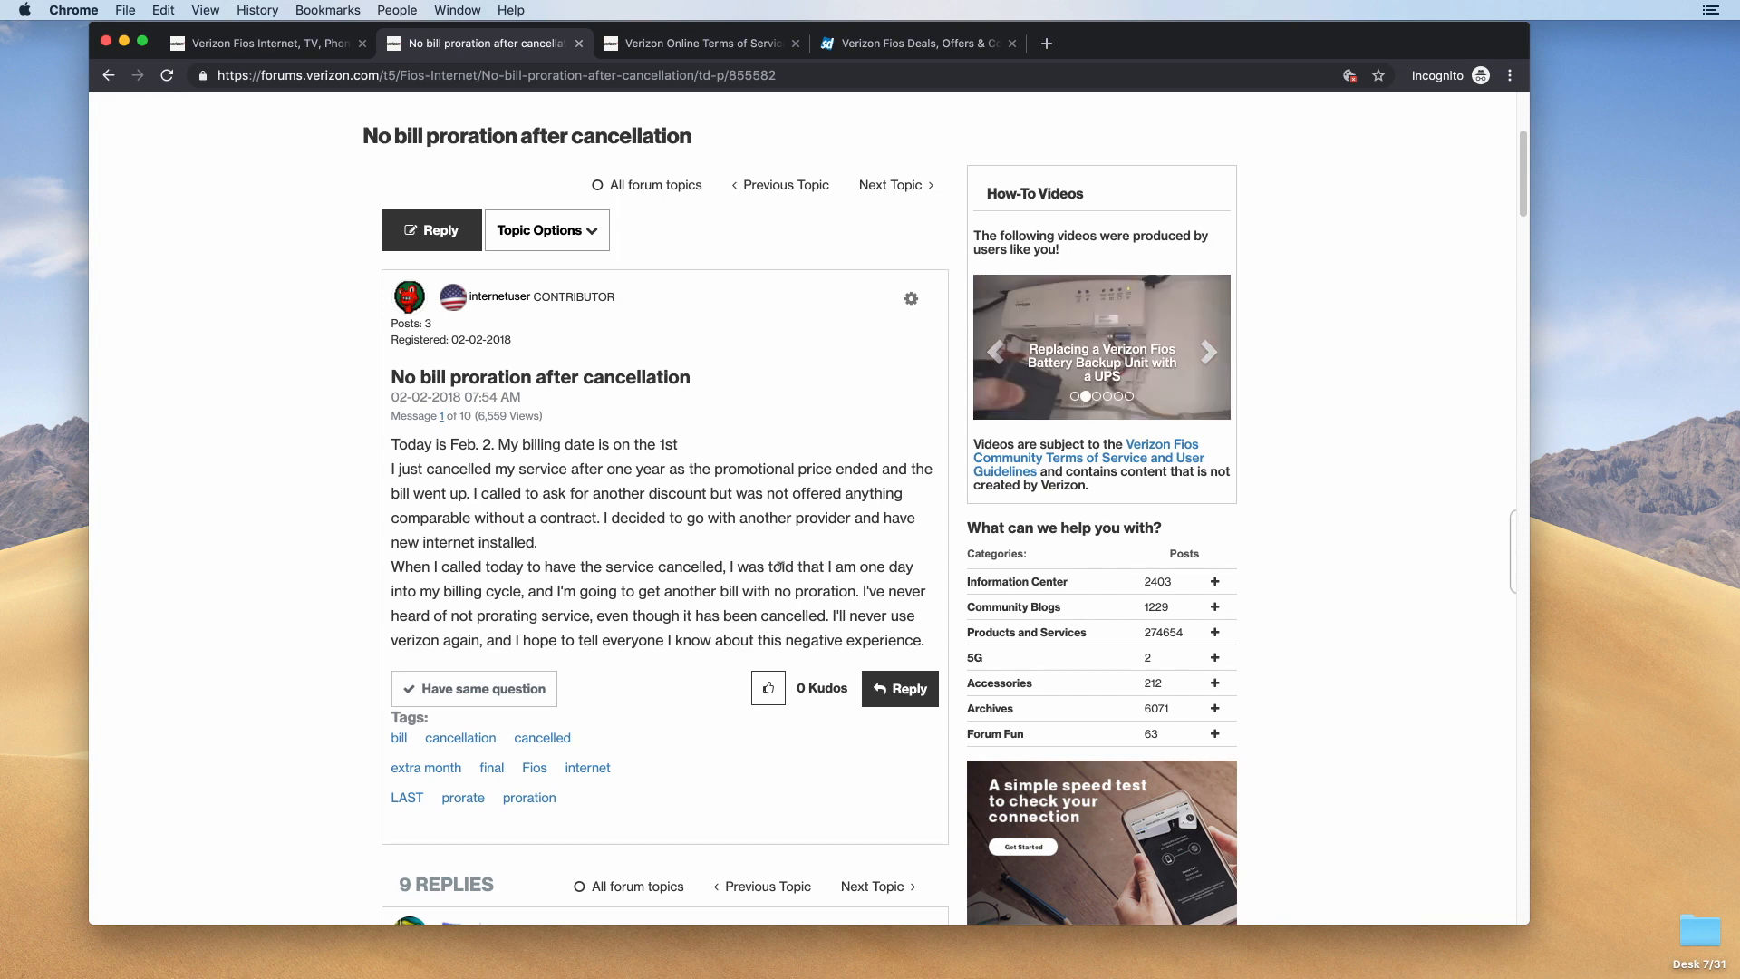
left_click(1207, 351)
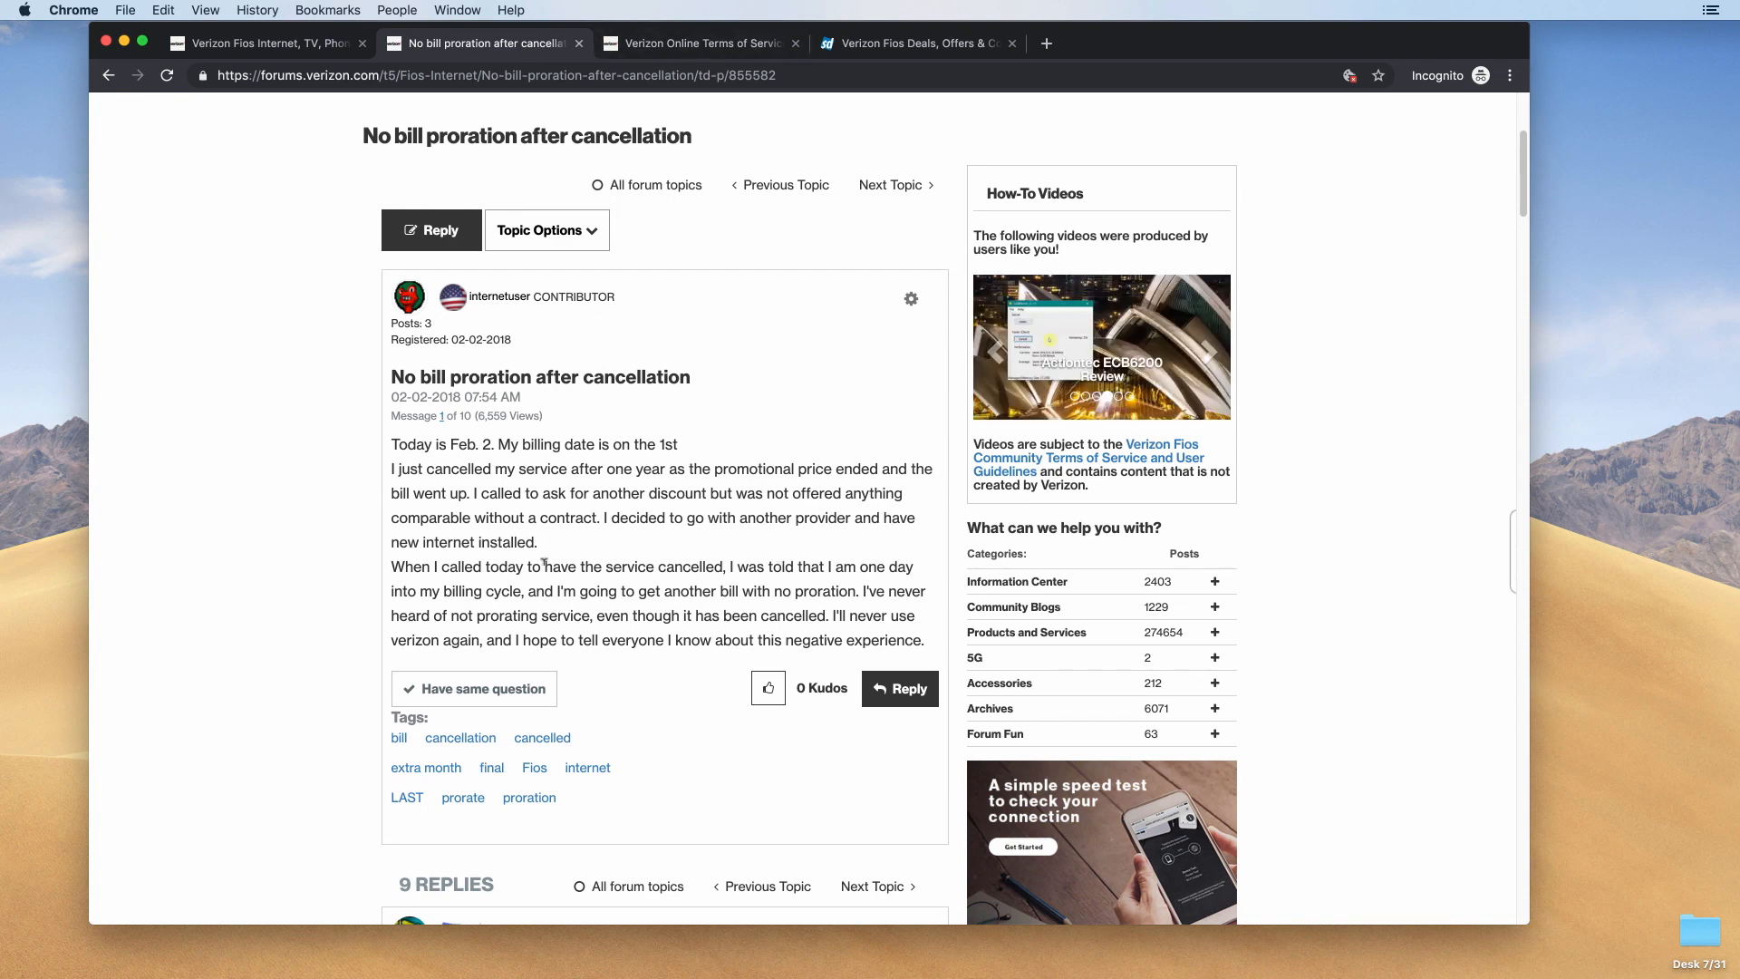
- Read section 10 of Verizon's Terms of Service, recheck the forum thread, then view Slickdeals Fios offers
left_click(698, 43)
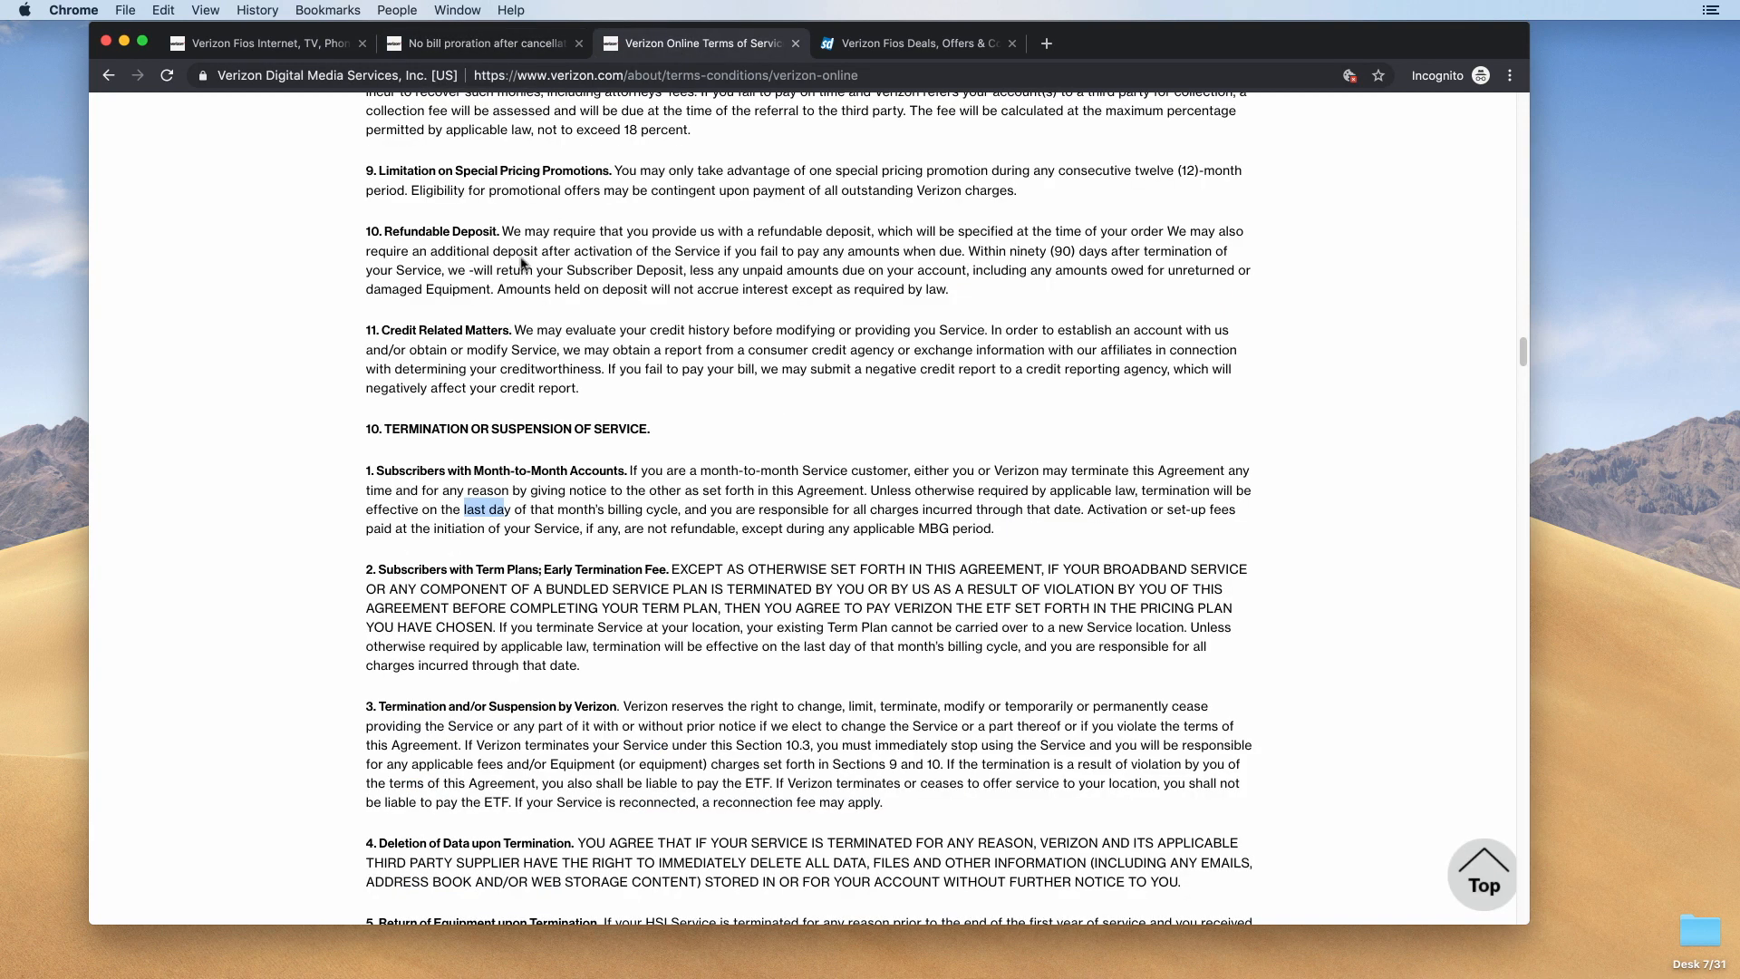
mouse_move(353, 420)
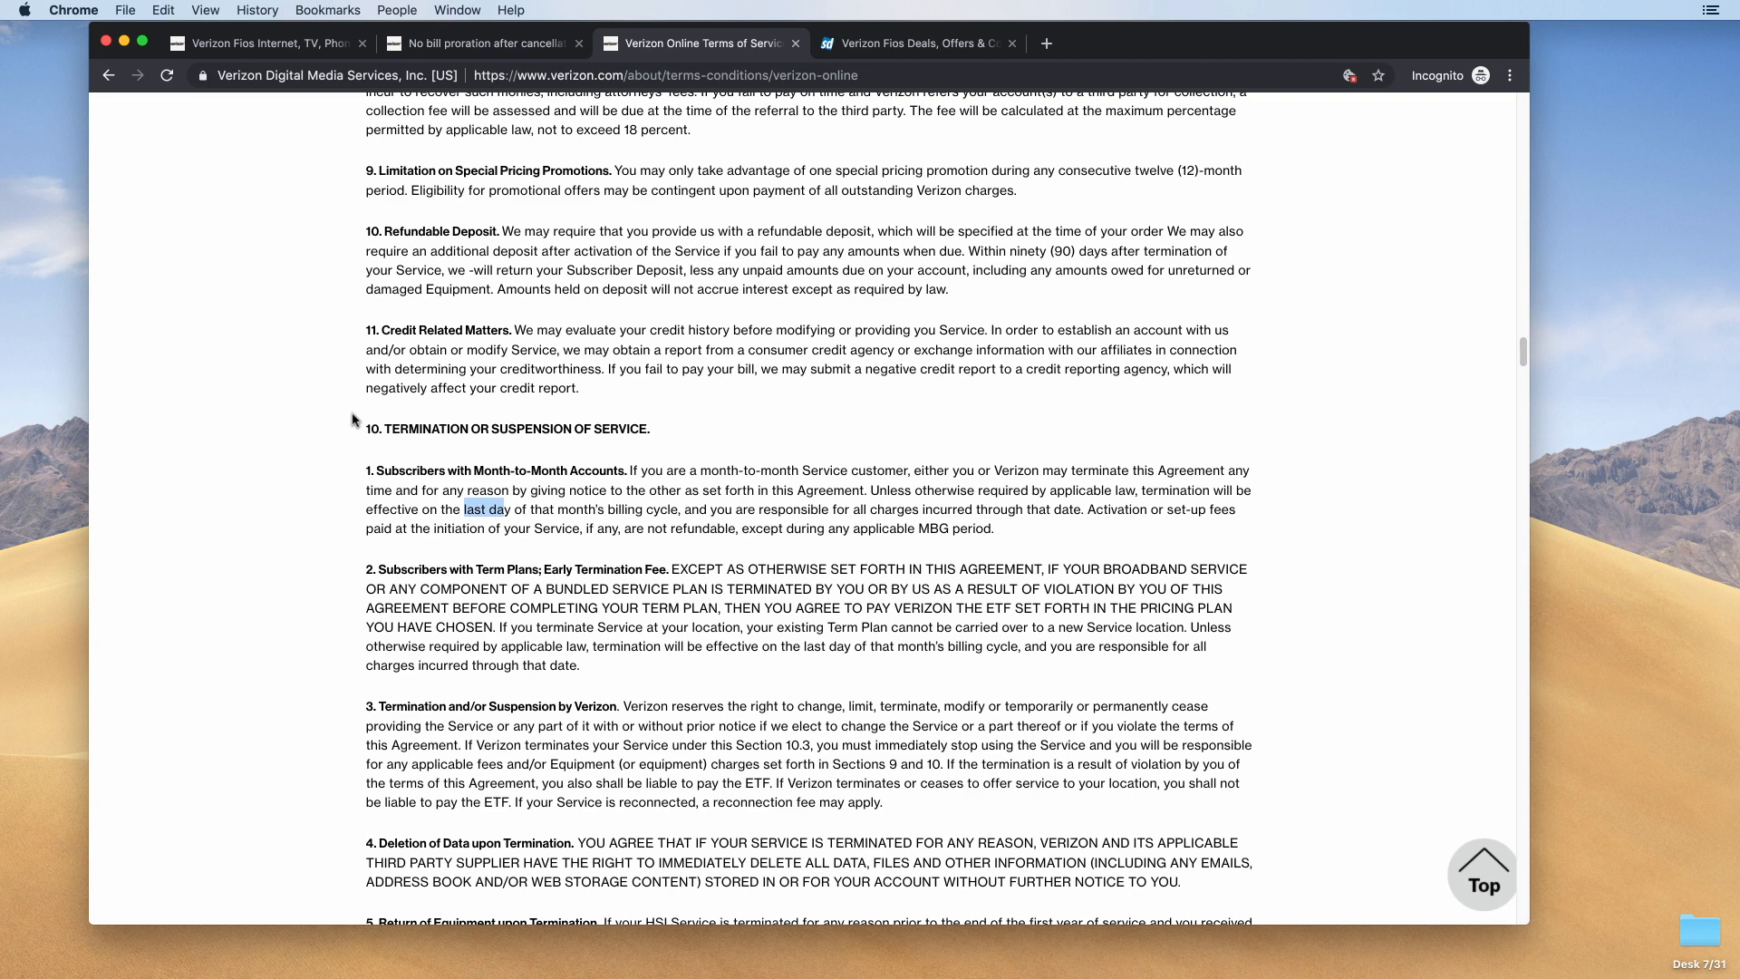
mouse_move(333, 391)
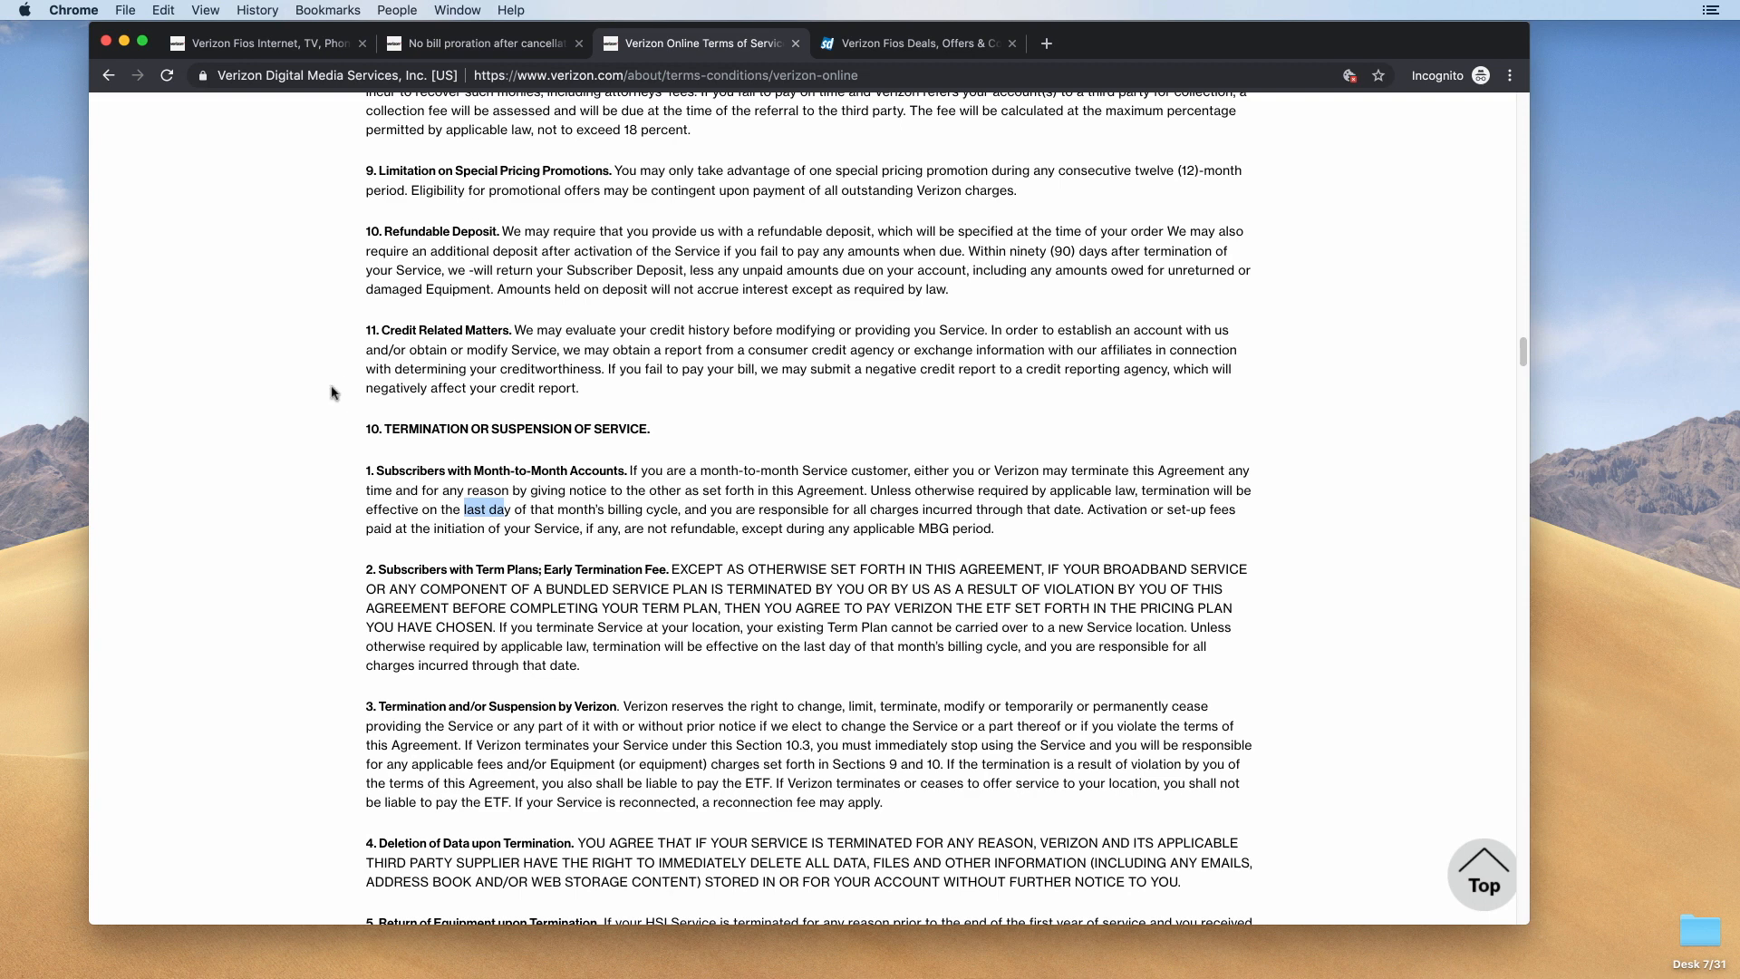
mouse_move(361, 431)
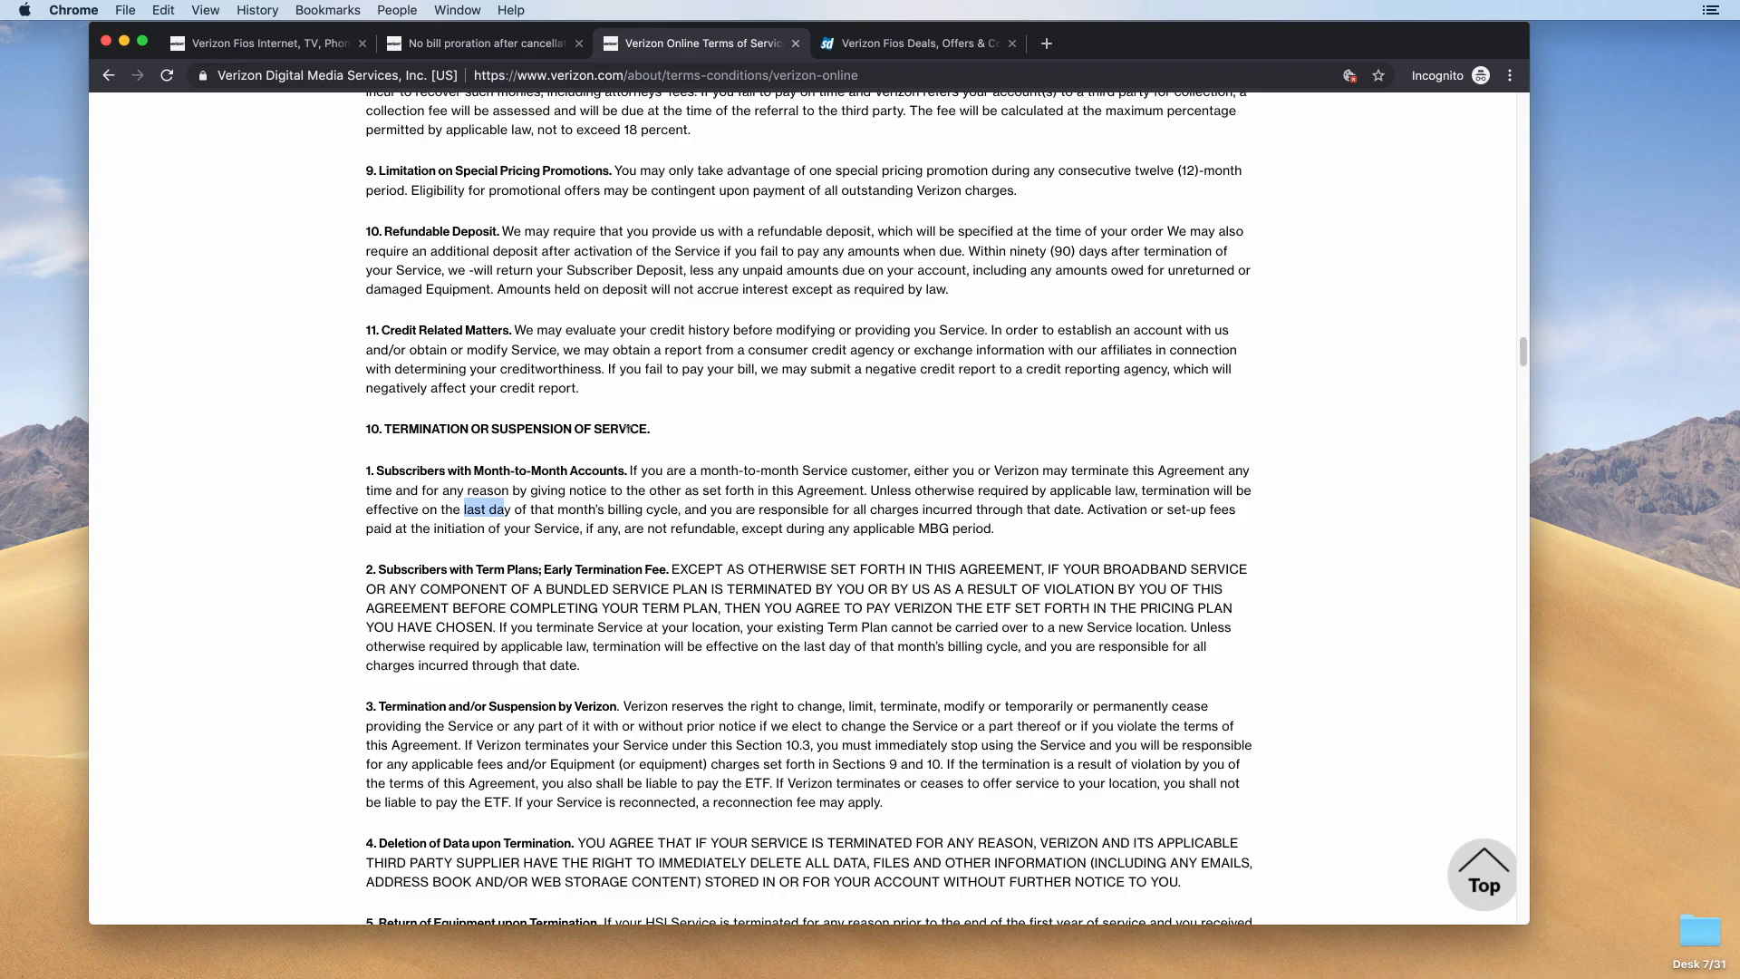
mouse_move(1052, 540)
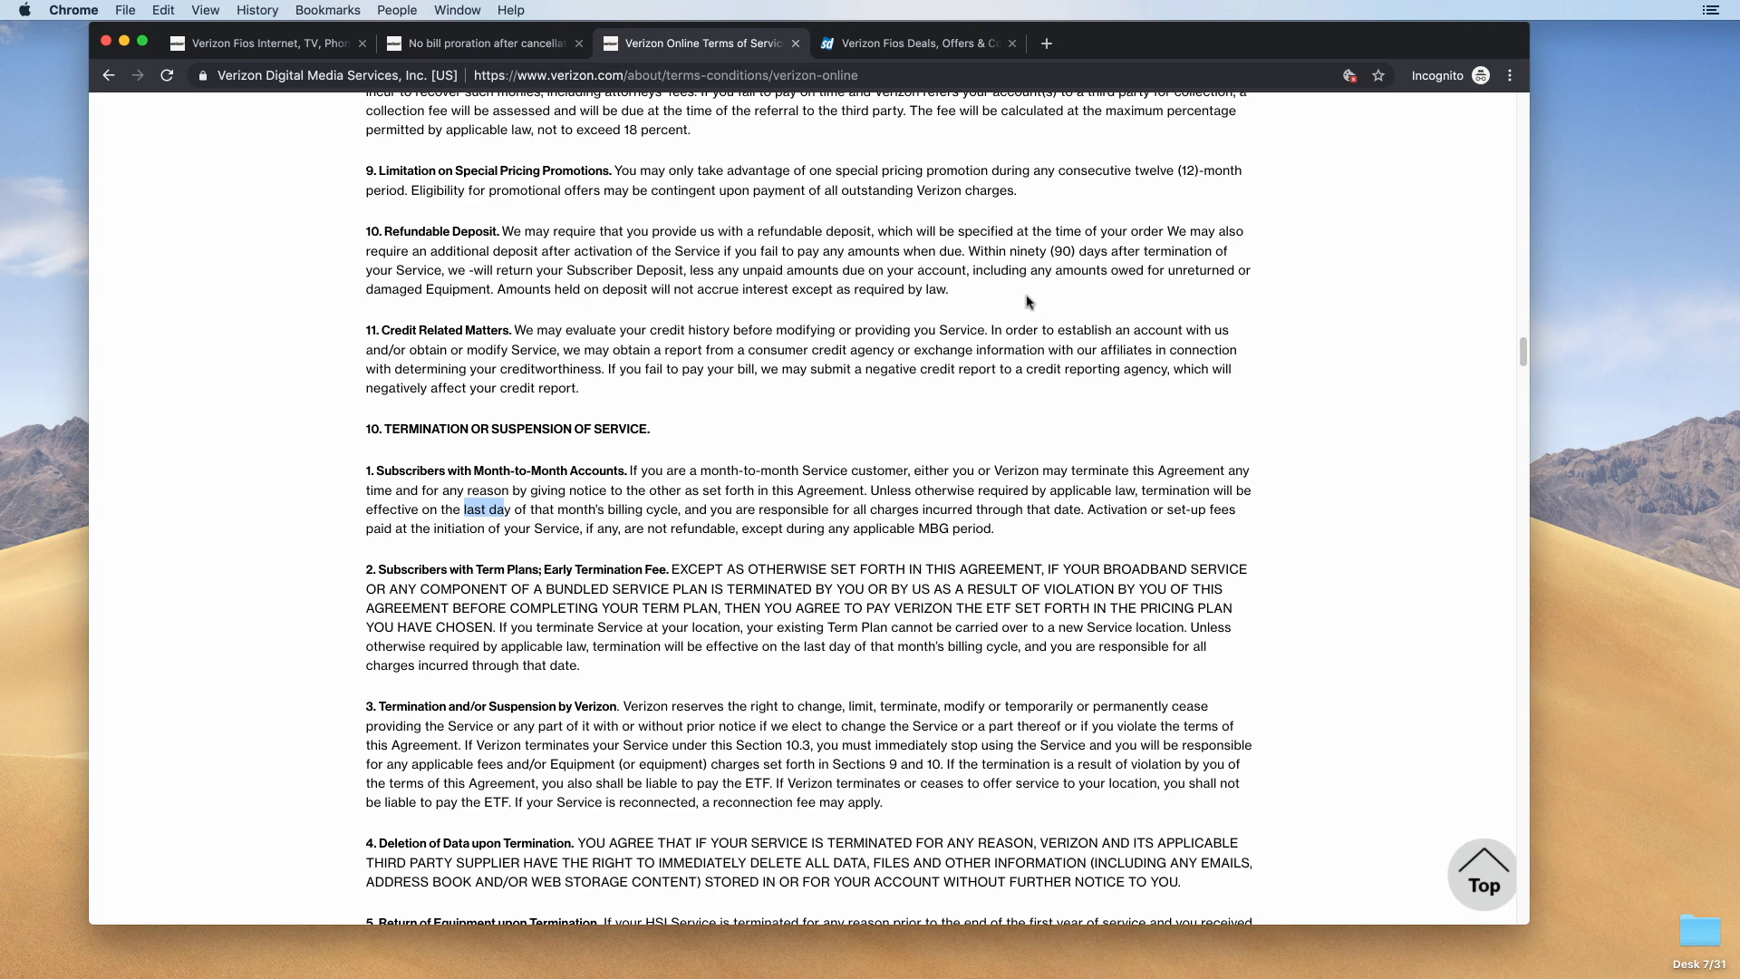
left_click(479, 44)
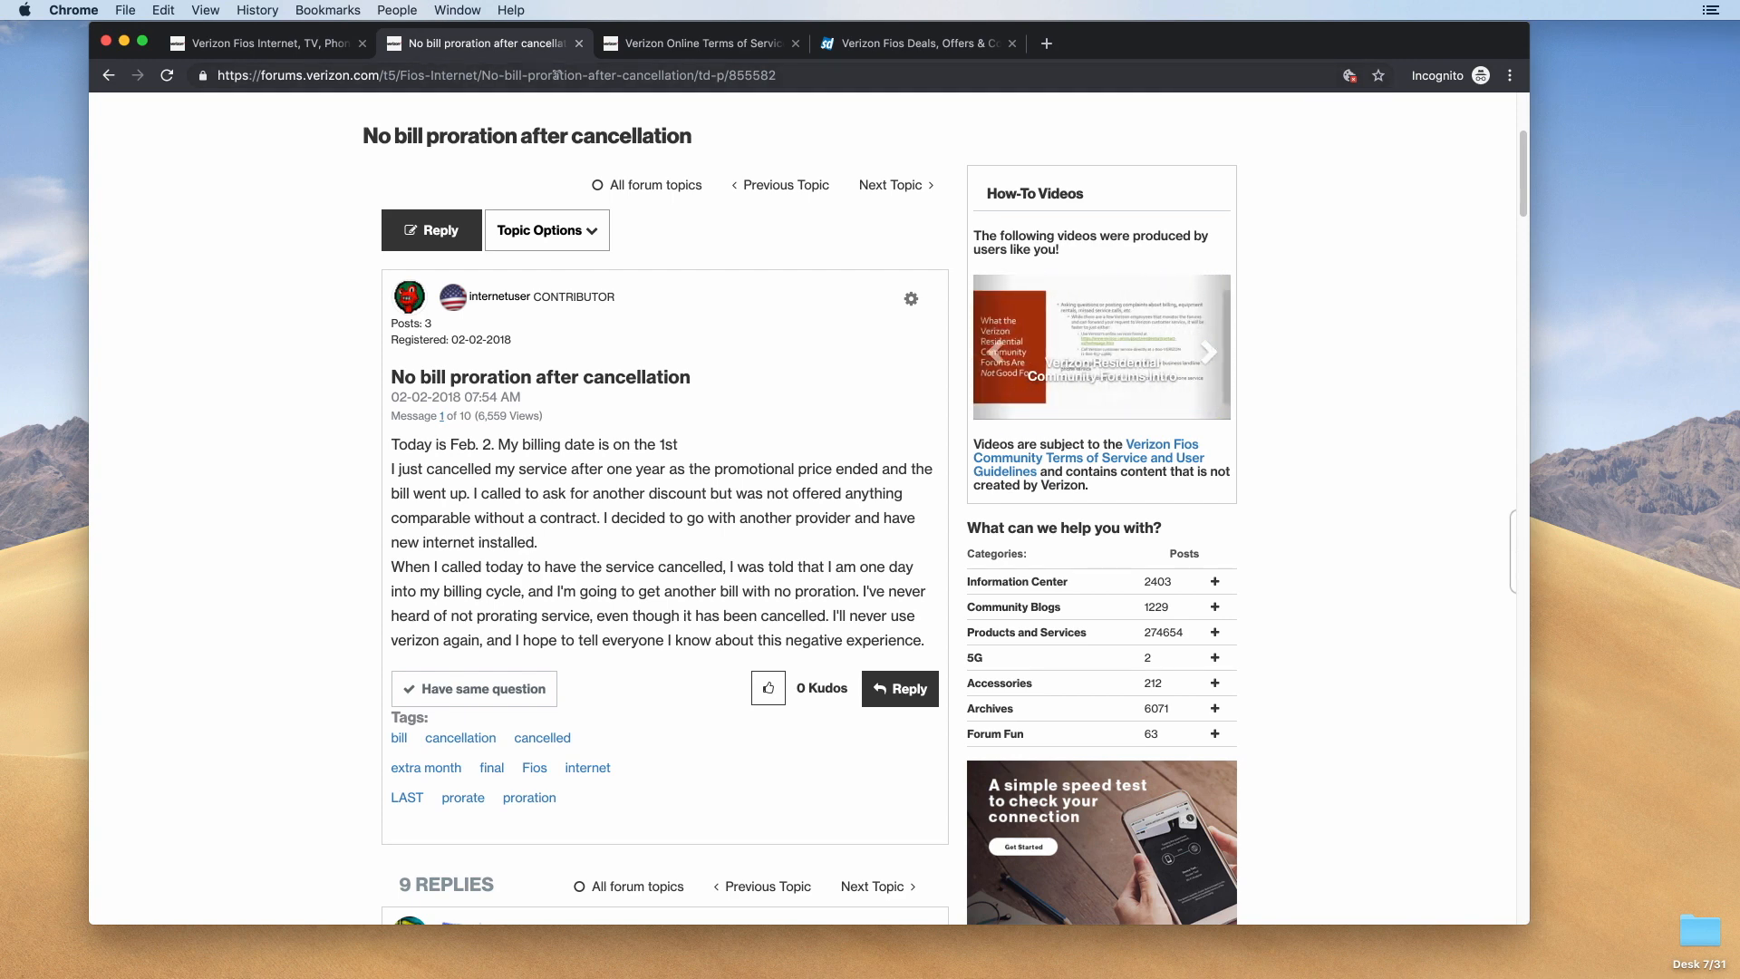
left_click(913, 43)
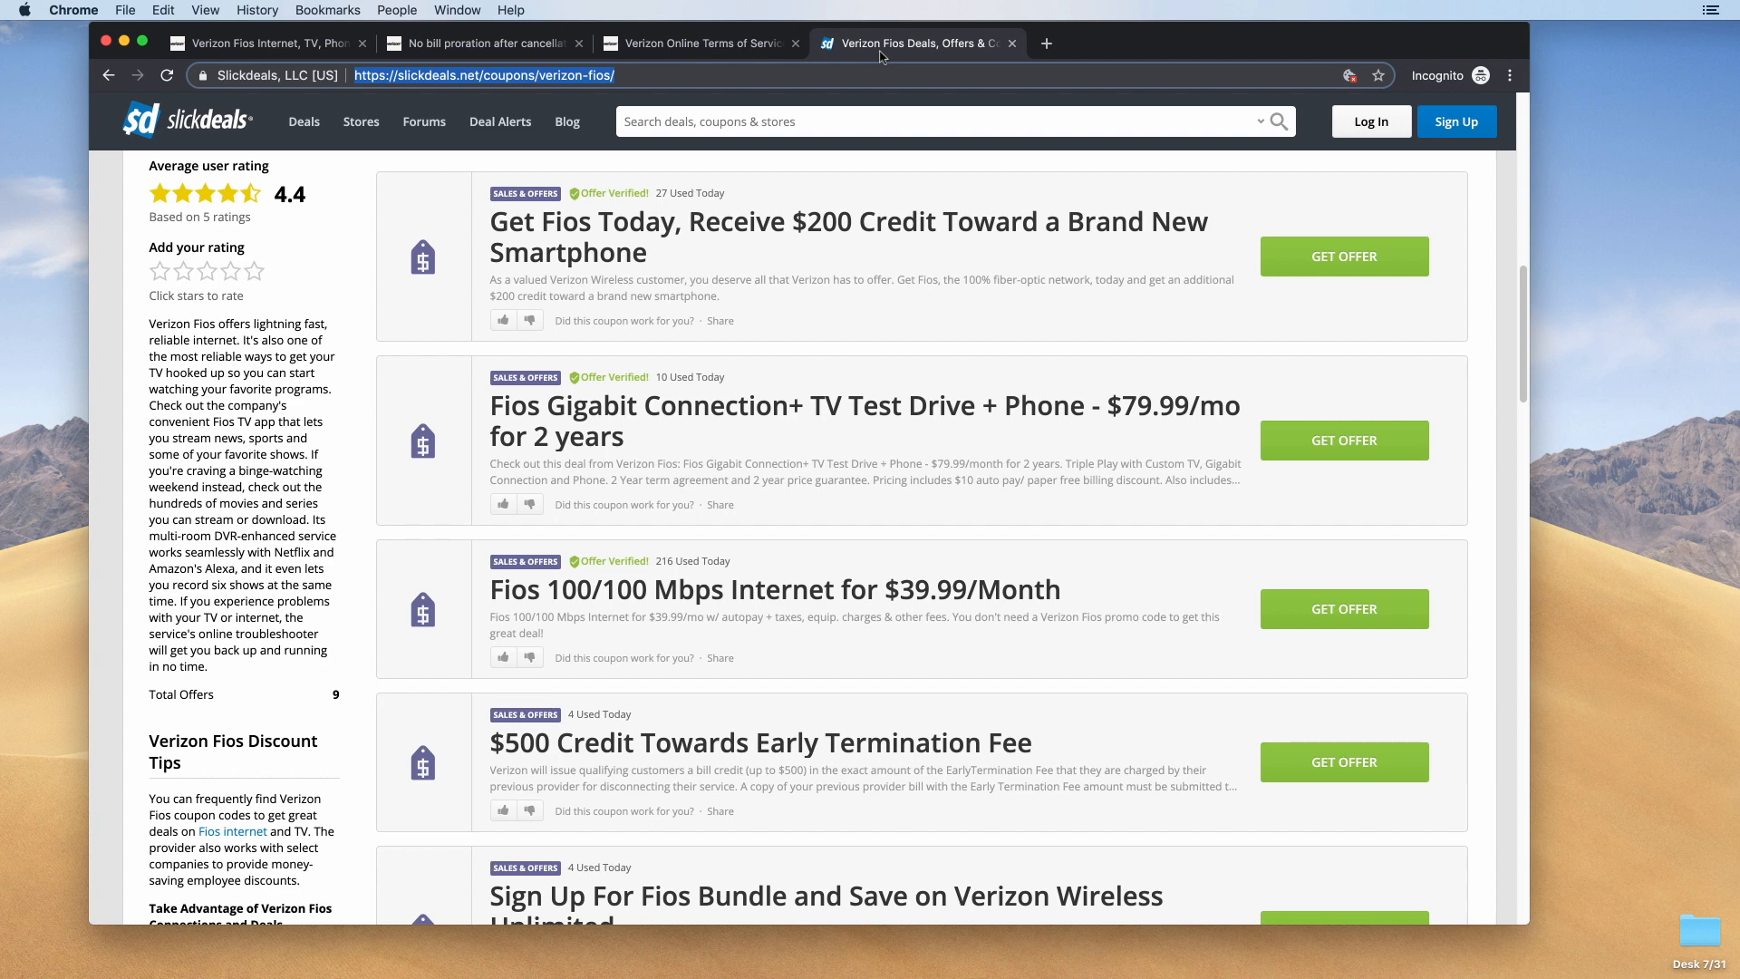
mouse_move(755, 422)
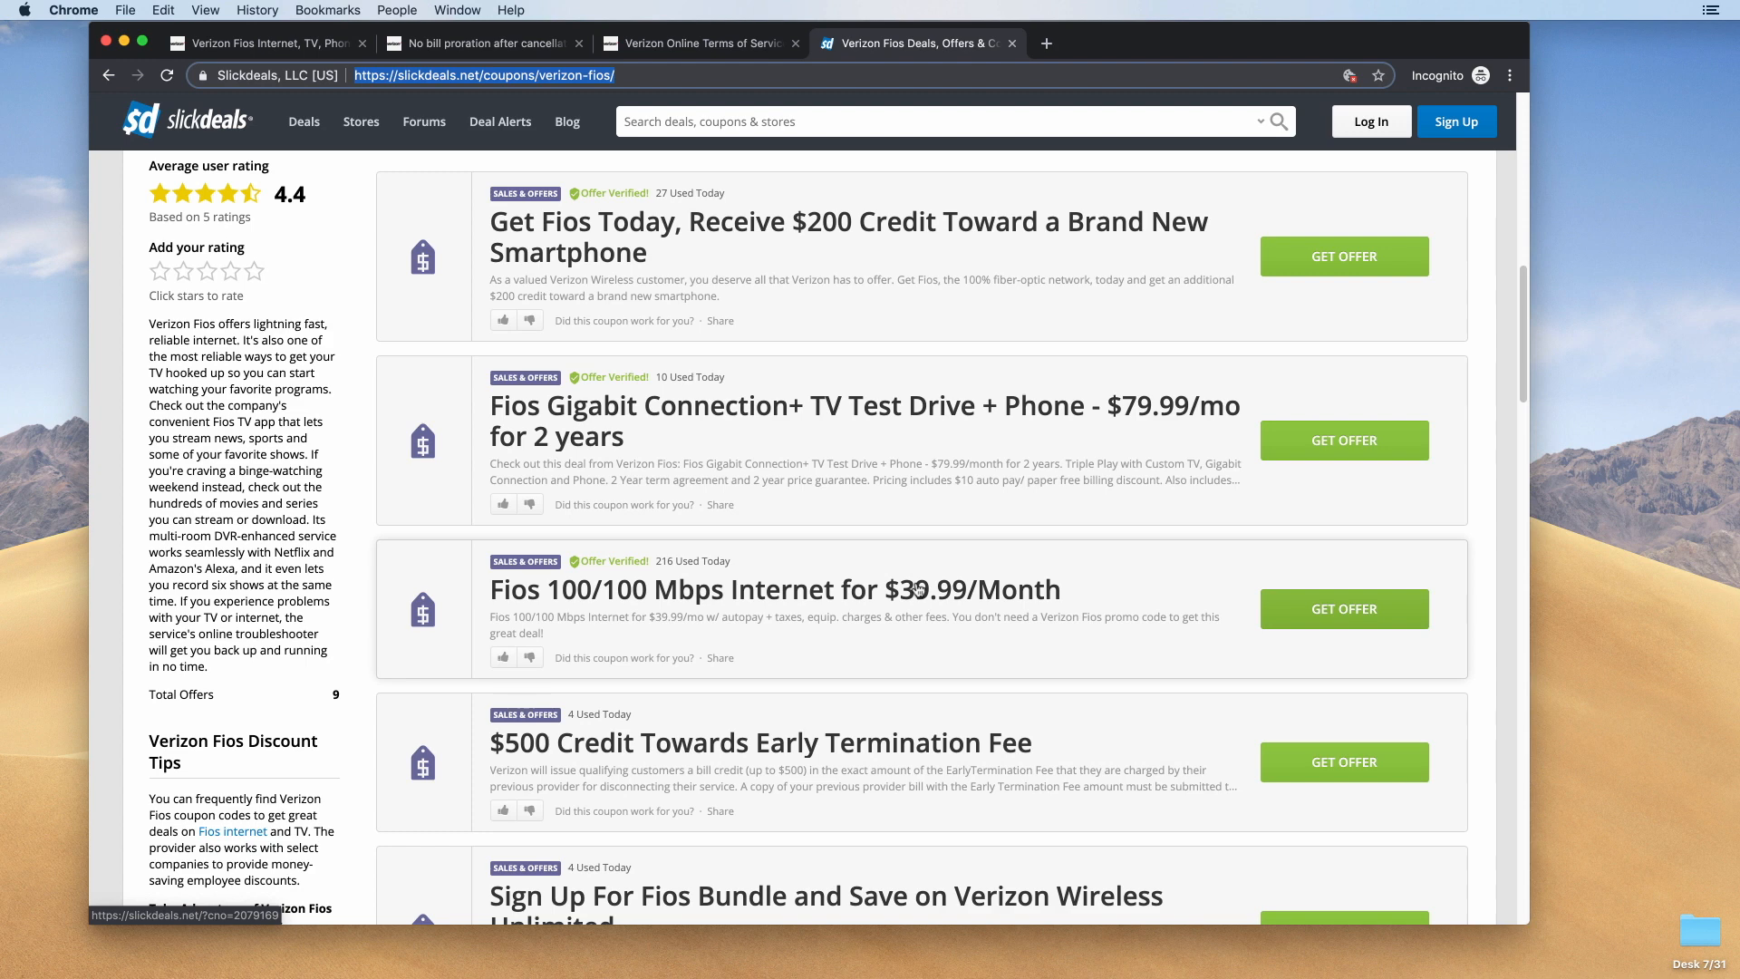
mouse_move(923, 631)
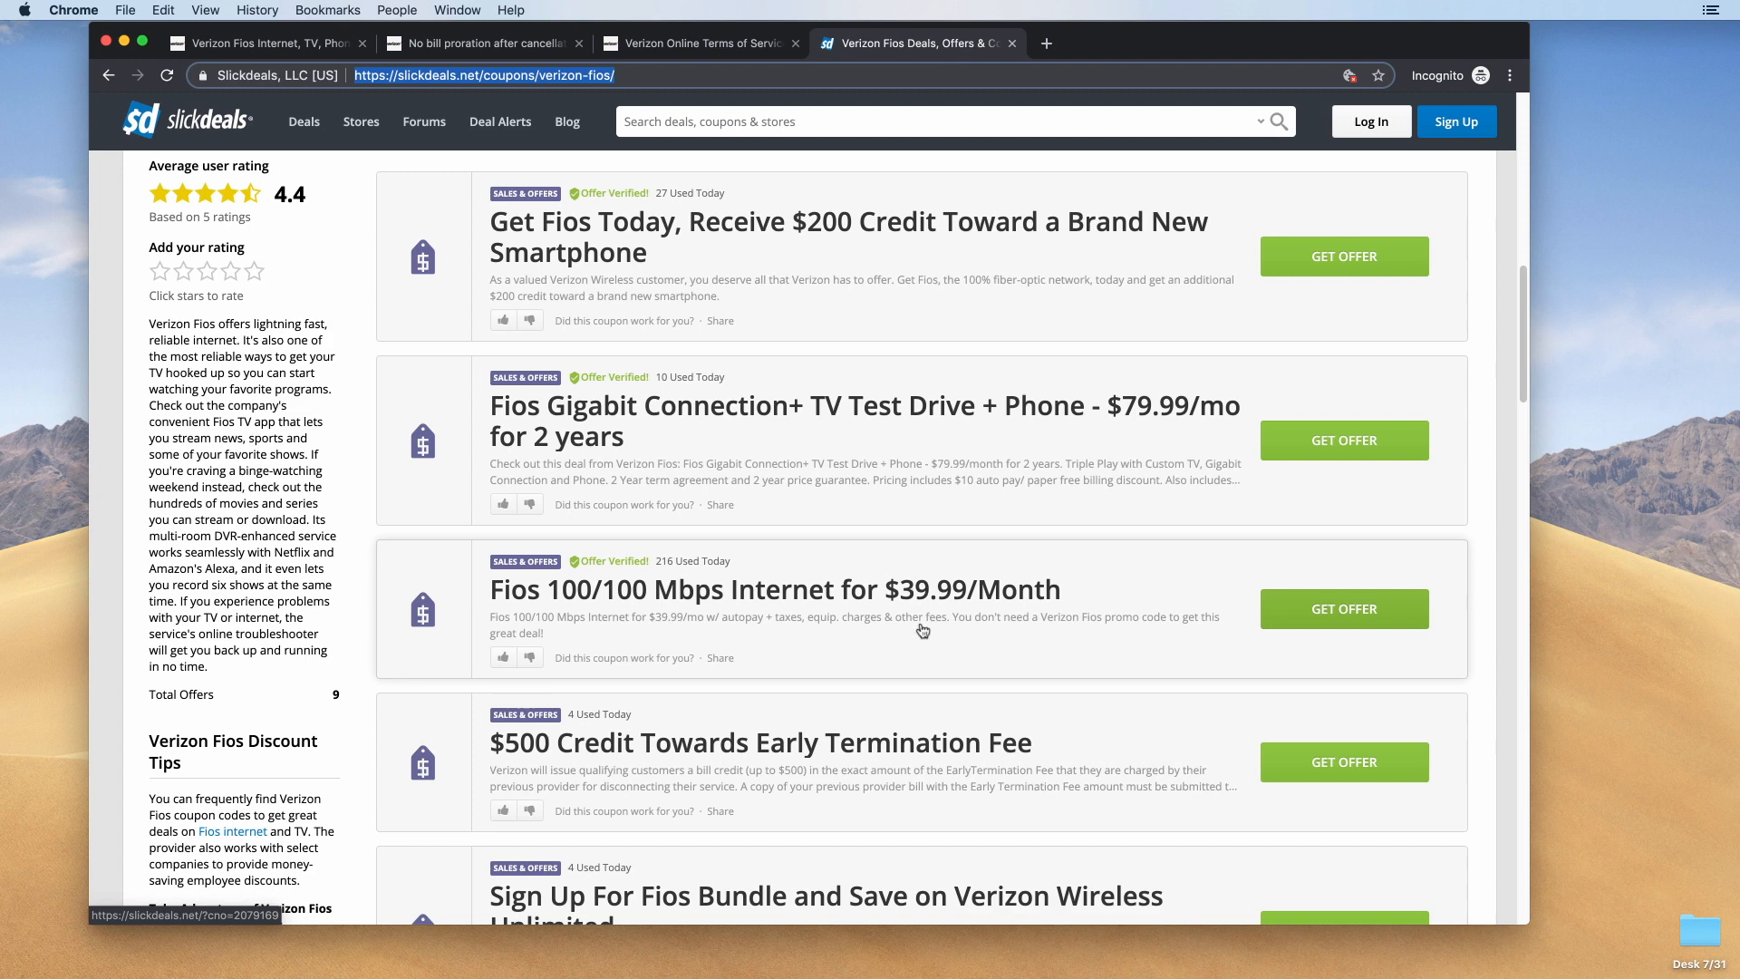
mouse_move(921, 624)
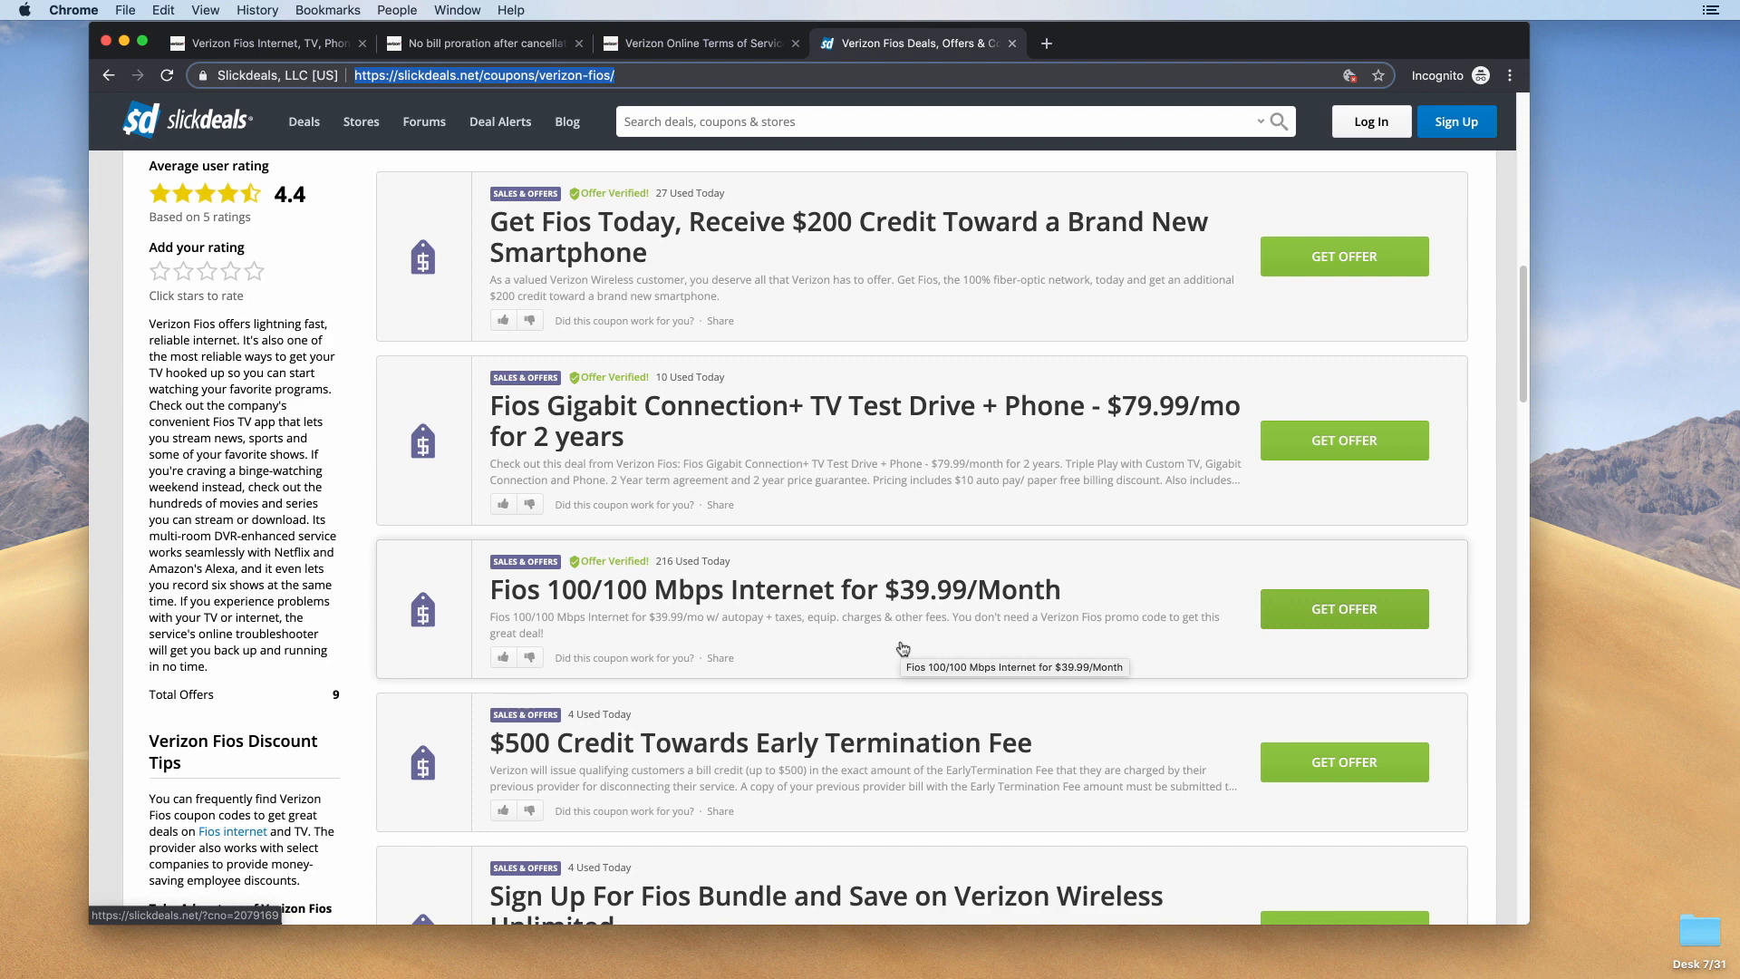
mouse_move(904, 647)
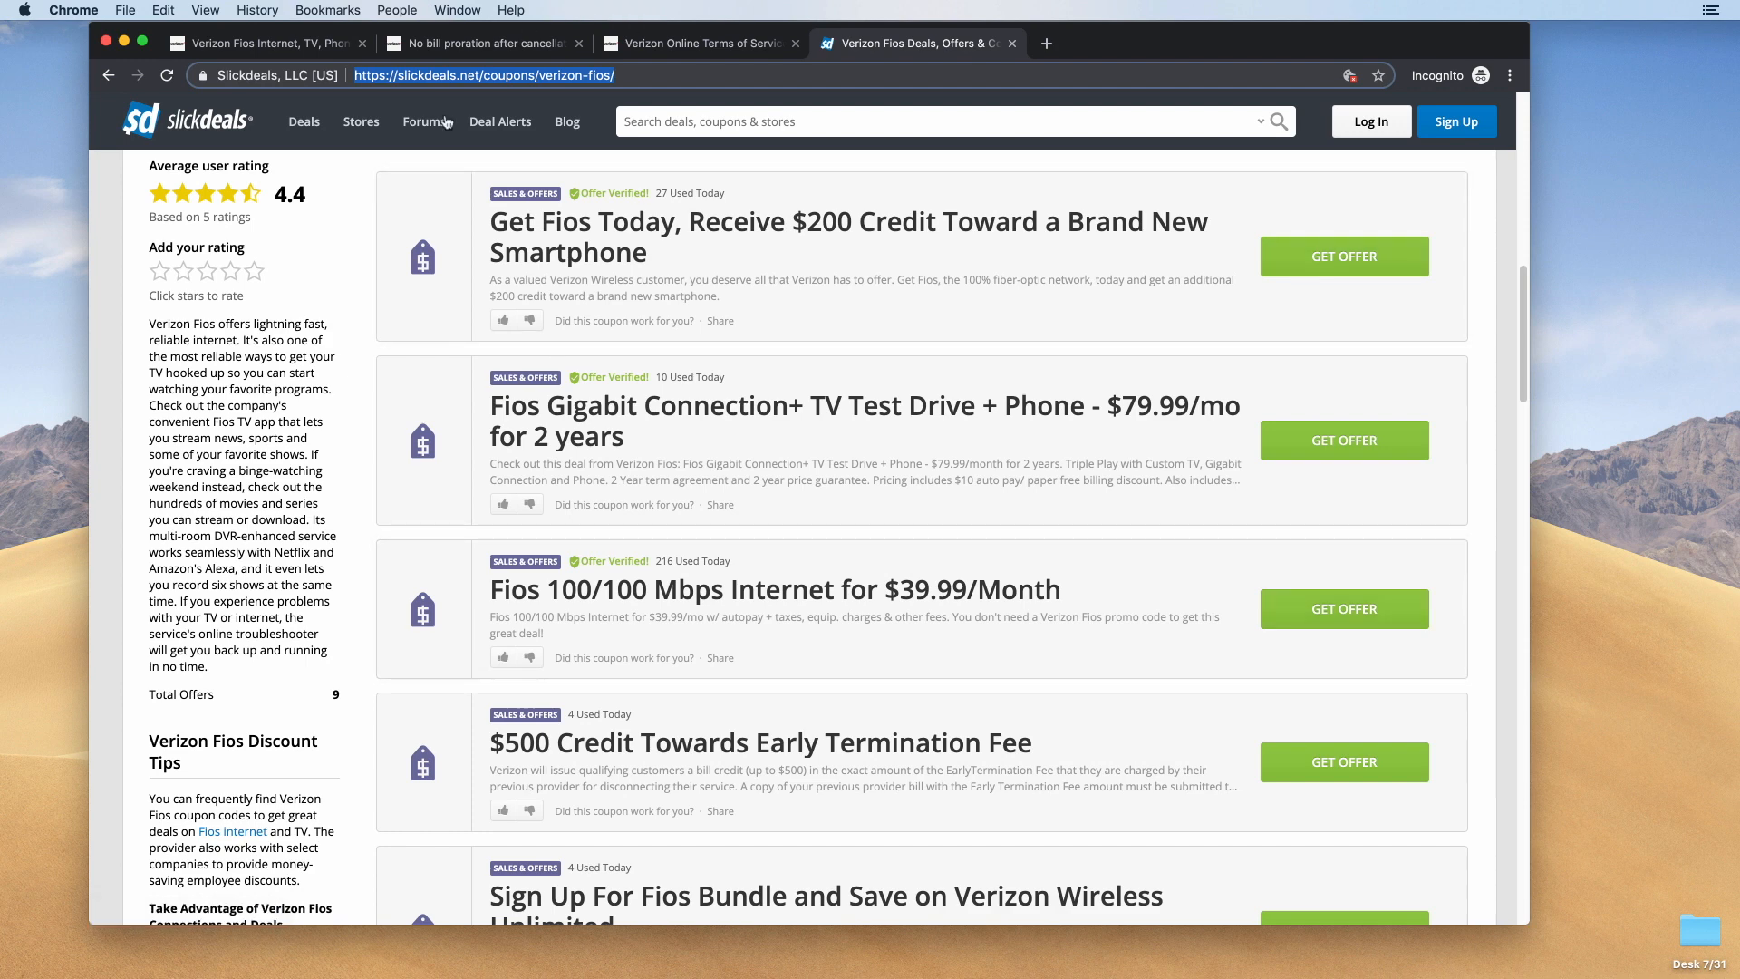
mouse_move(459, 945)
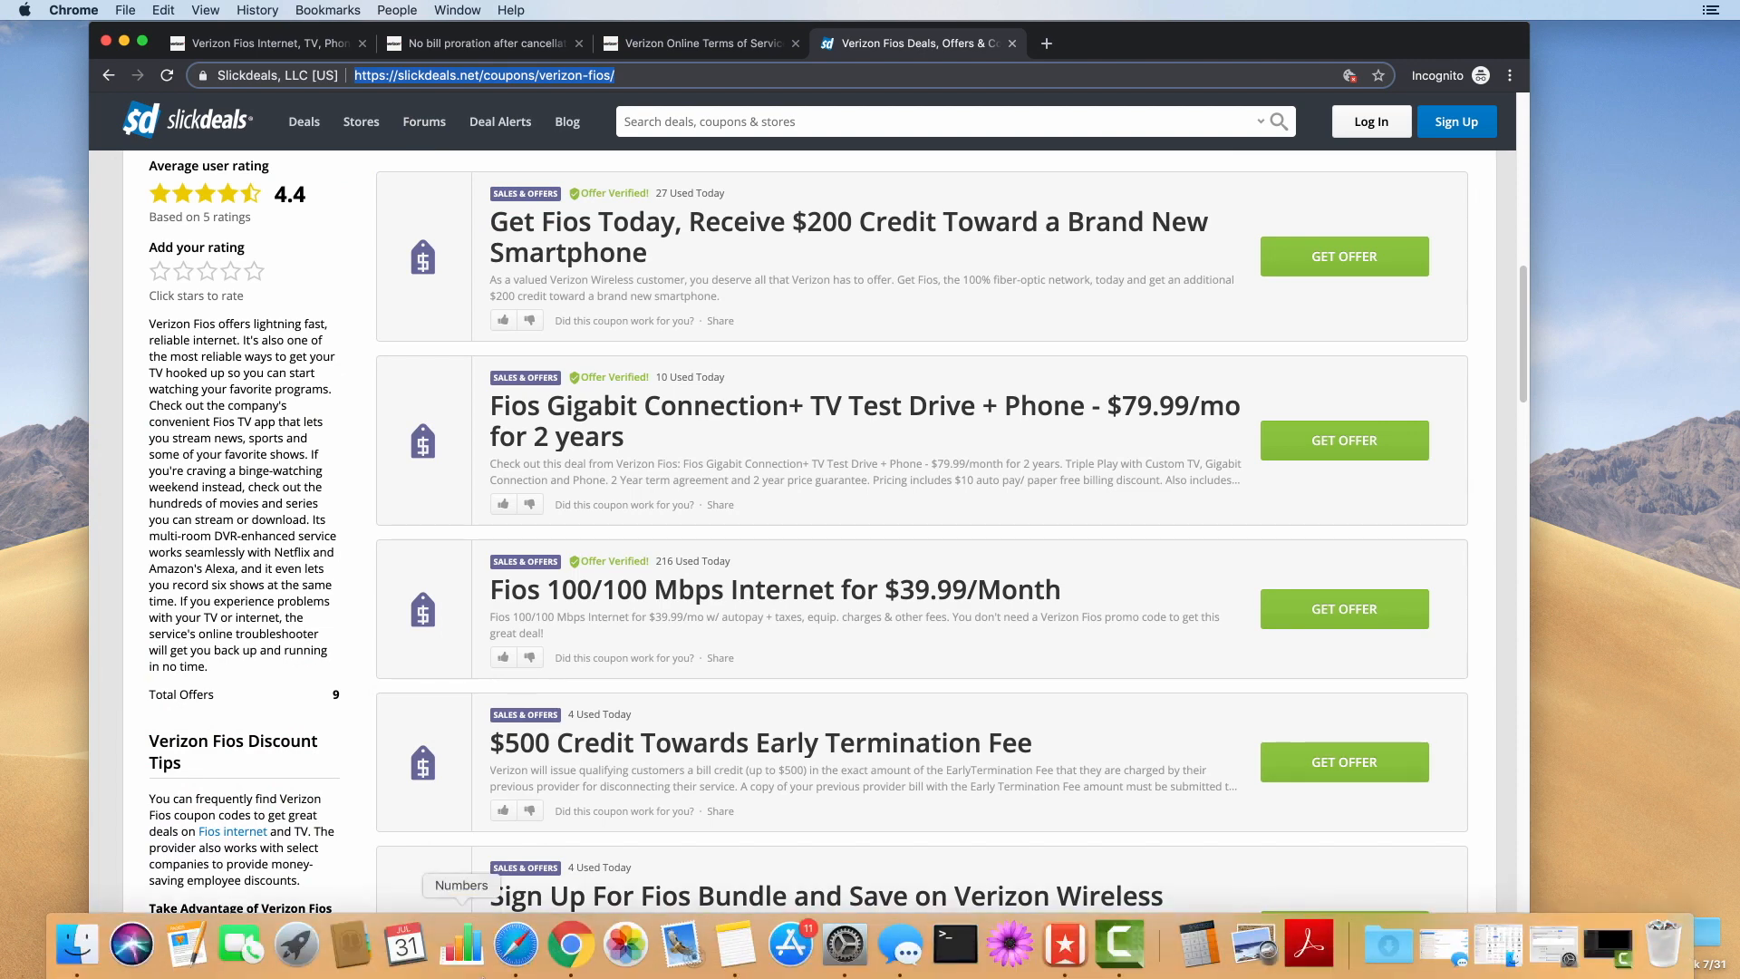